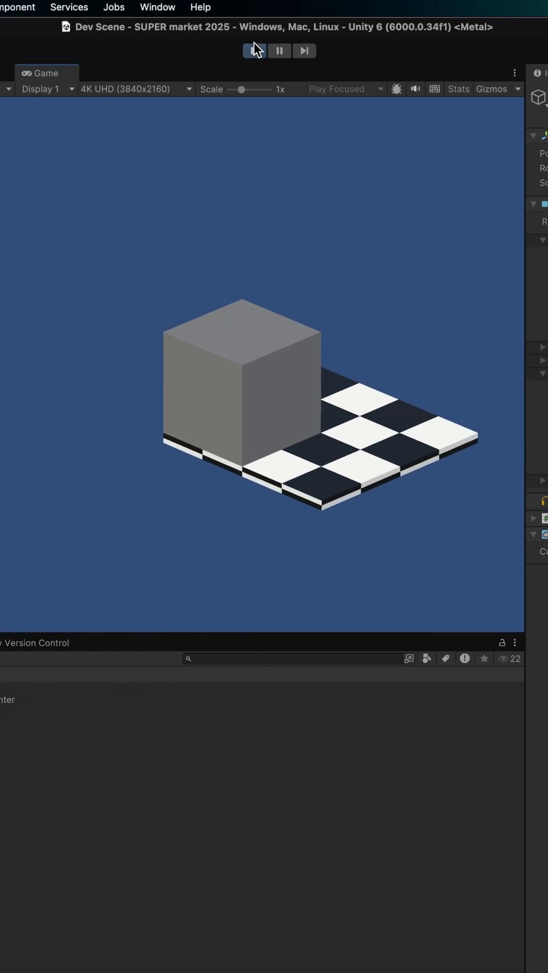
Step: Exit Play mode and drag the Main Camera's Field of View slider to test a wider view
left_click(254, 50)
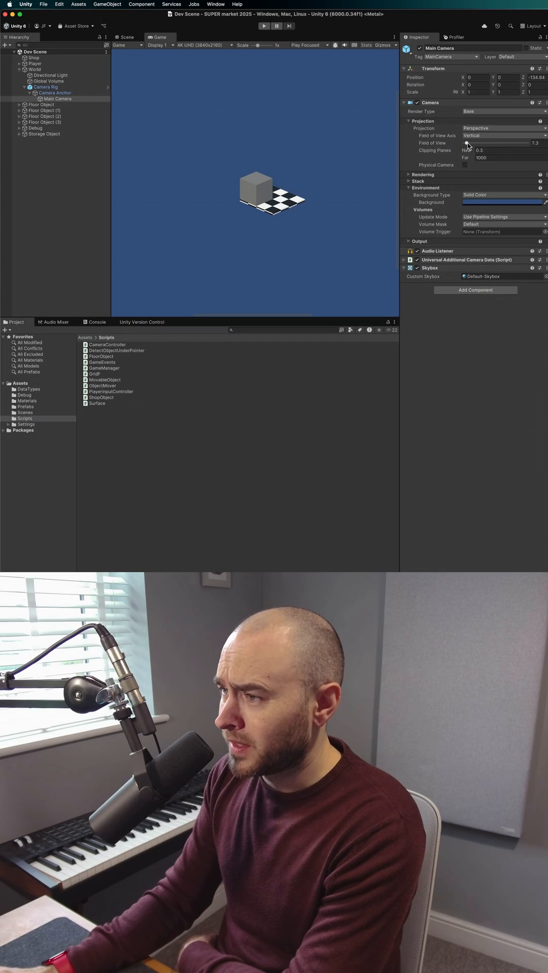
left_click_drag(467, 143, 521, 143)
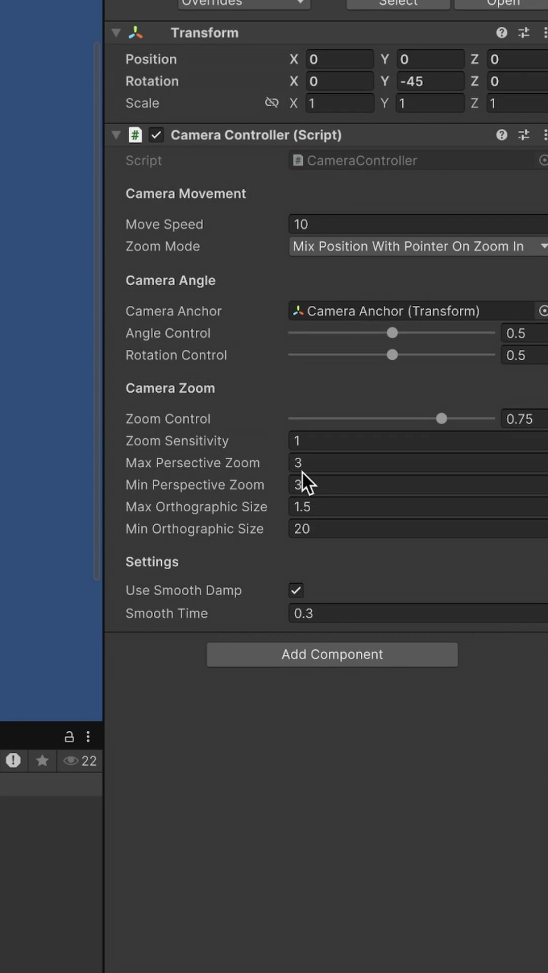
Step: Enter 30 as the Camera Controller's Min Perspective Zoom
type("30")
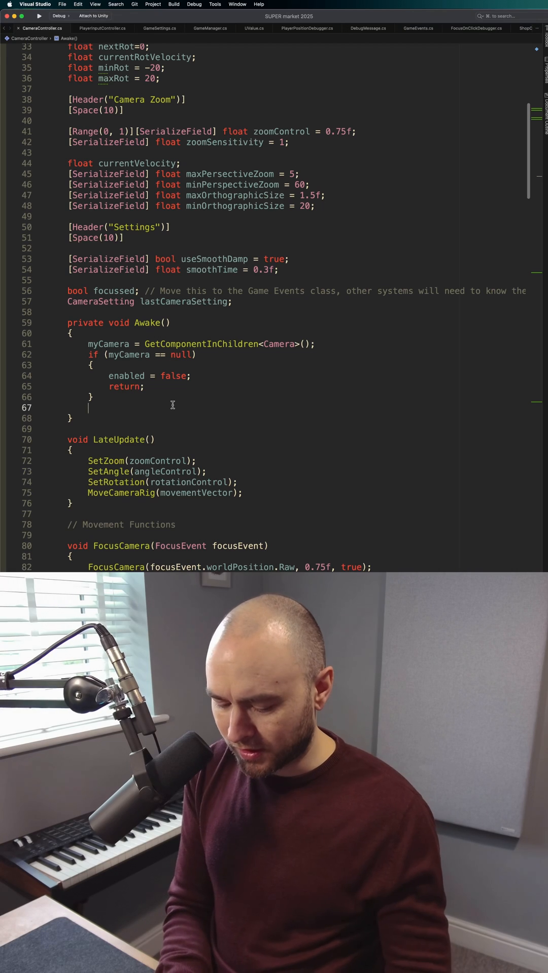
Step: Type 'myCamera.fieldOfView = Mathf.Lerp(minPerspectiveZoom,' at the end of Awake()
type("myCamera")
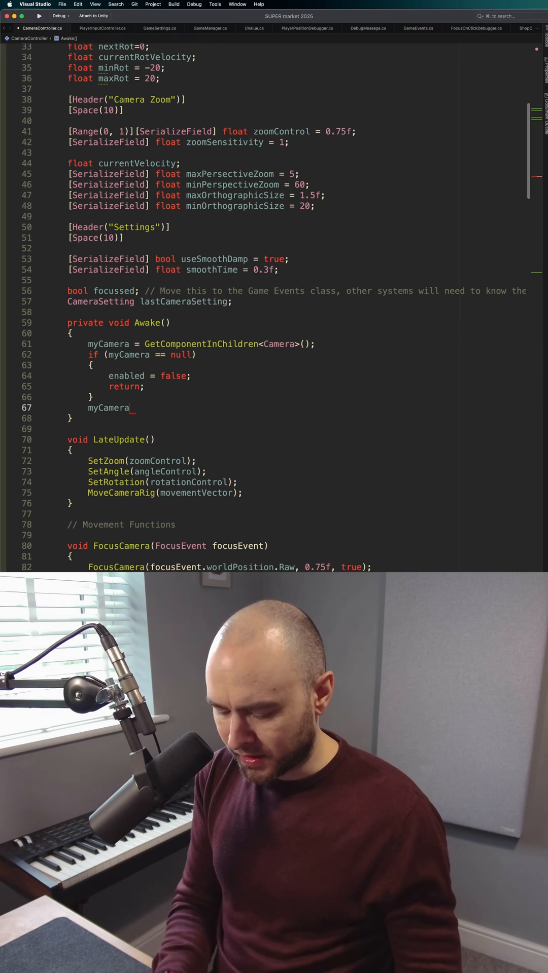
type(".")
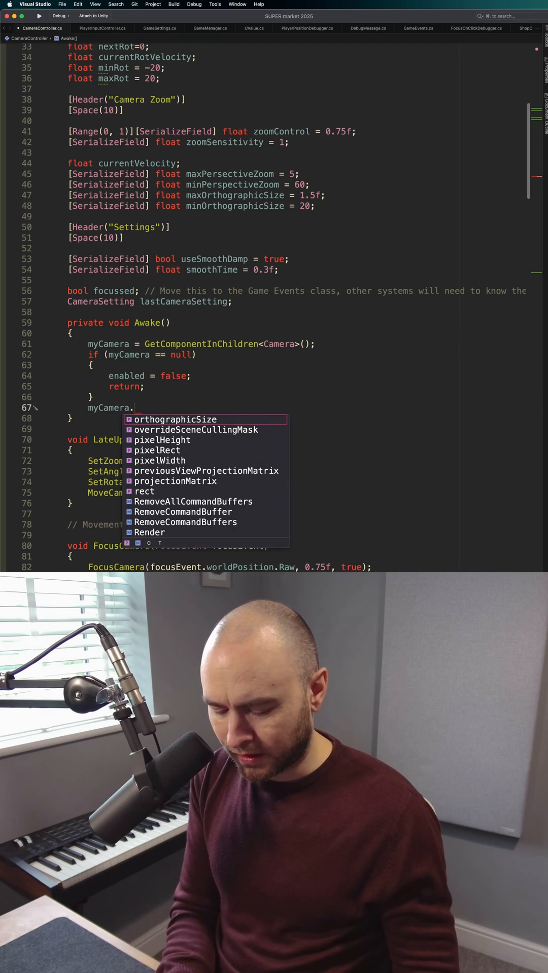
type("fieldOfView =")
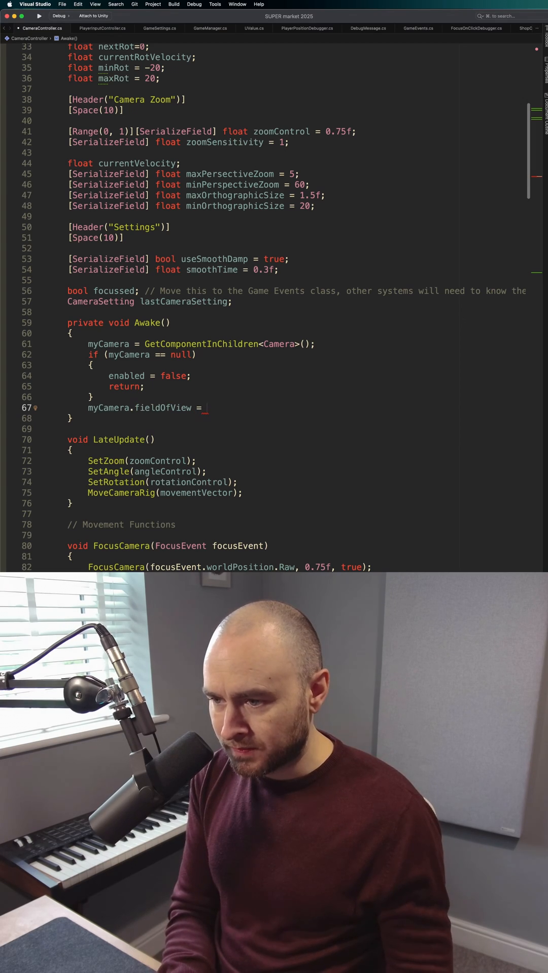
type("Mathf.Le")
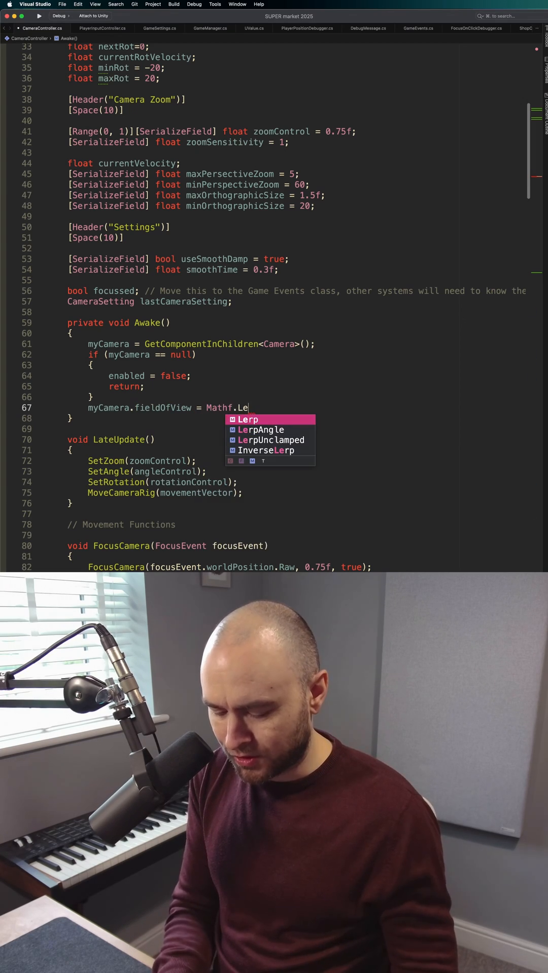
type("p()")
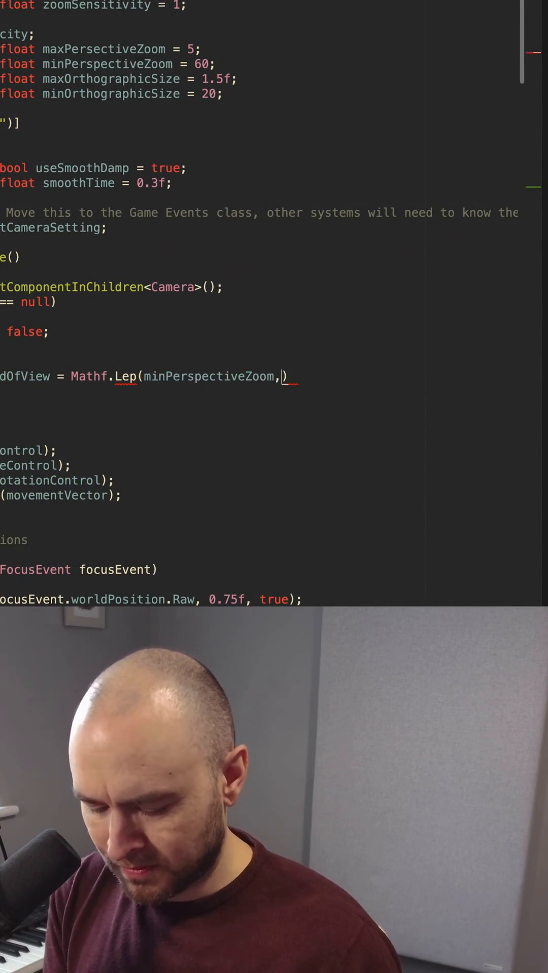
Step: Finish the Lerp call with maxPersectiveZoom and 0.5f as arguments
type("maxPersectiveZoom")
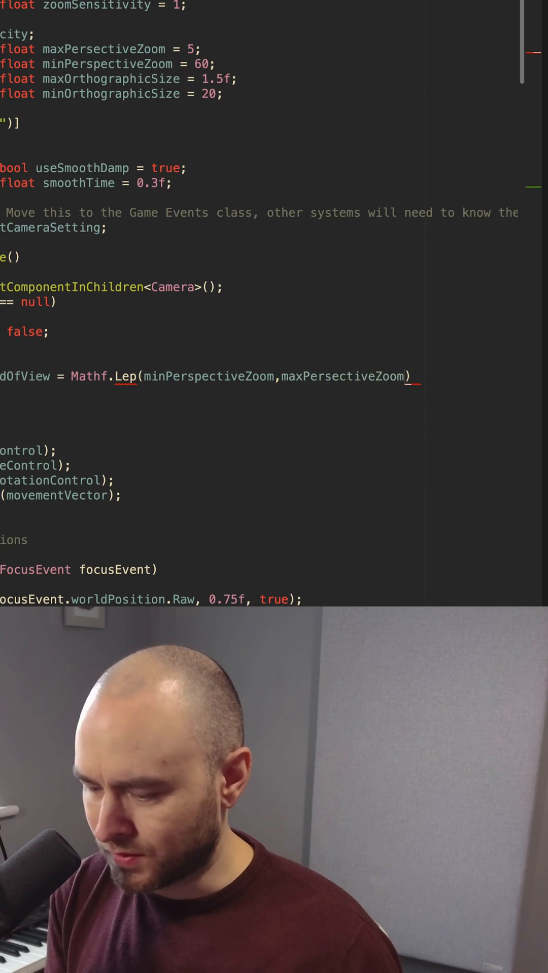
type(", 0.")
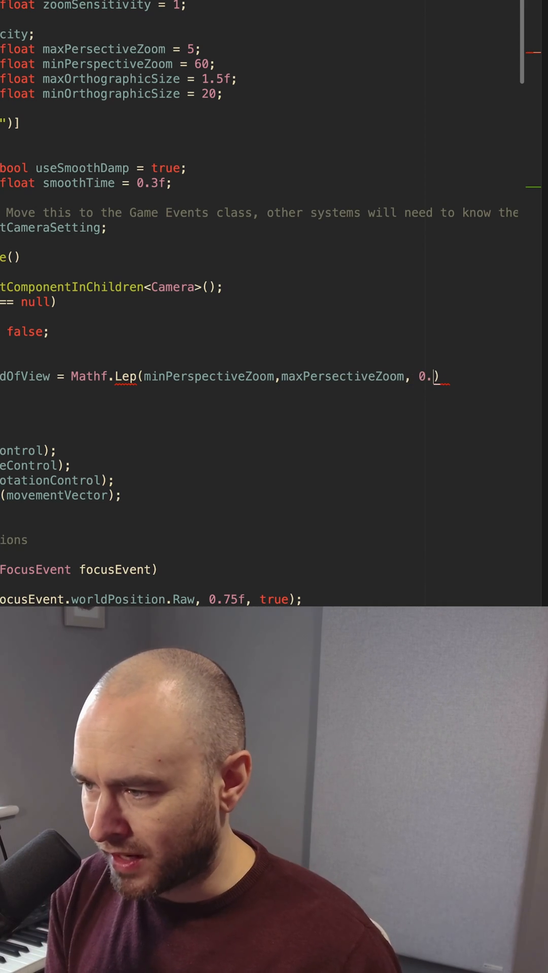
type("5f)")
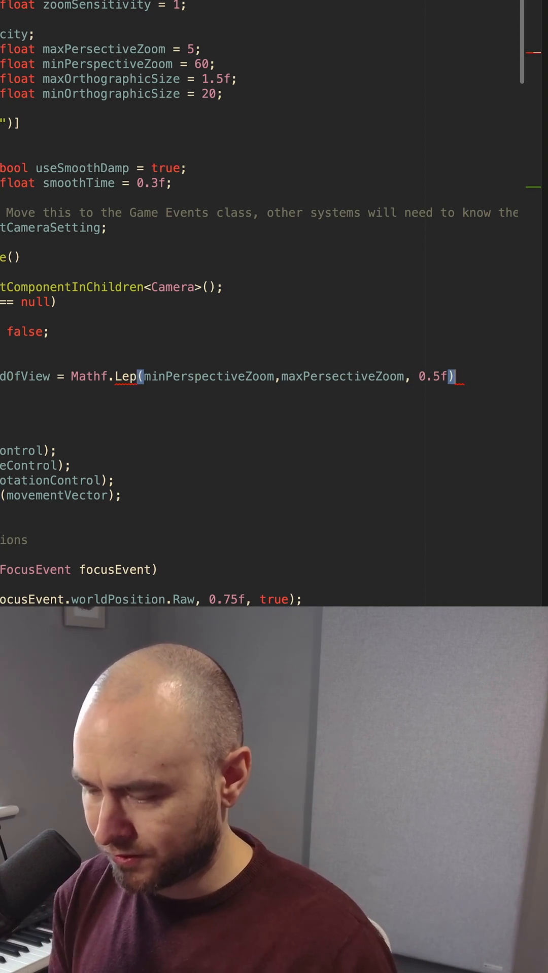